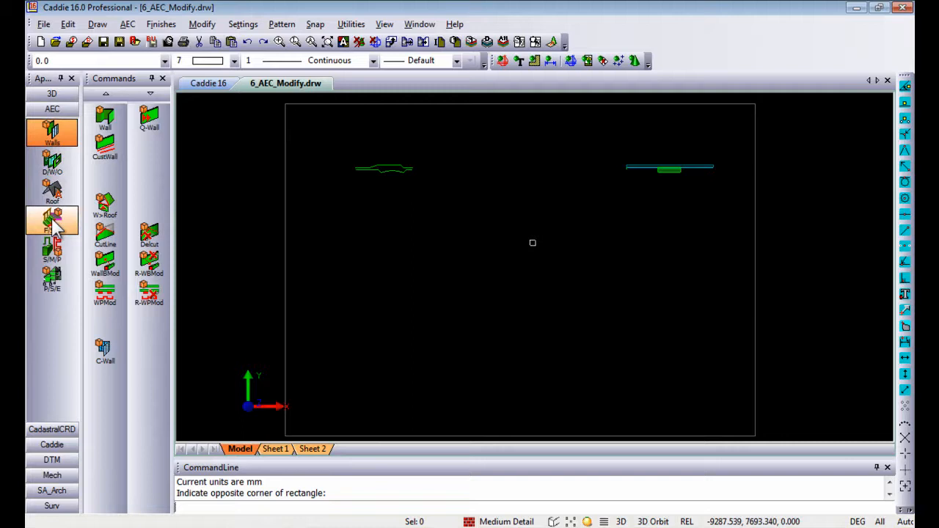
# Start a new AEC stair with Spiral shape, anticlockwise orientation and outside justification.
pyautogui.click(52, 223)
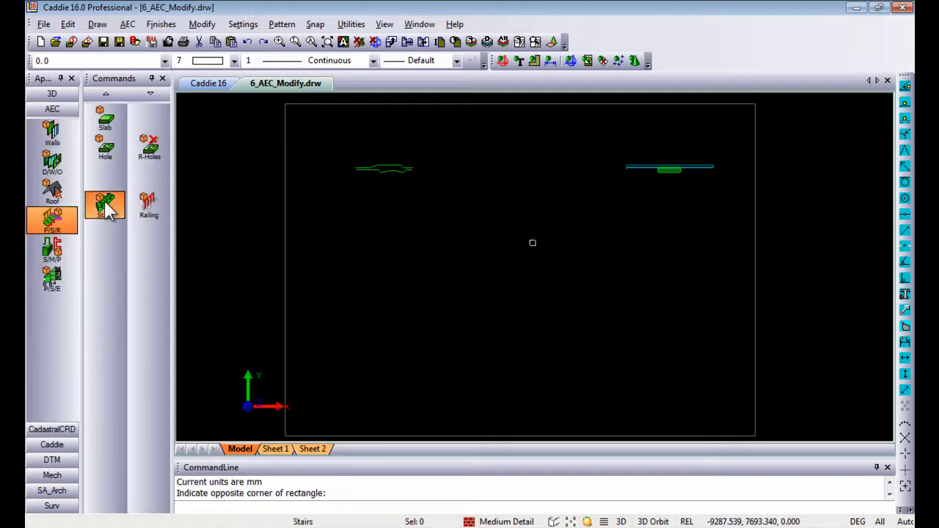
pyautogui.click(104, 205)
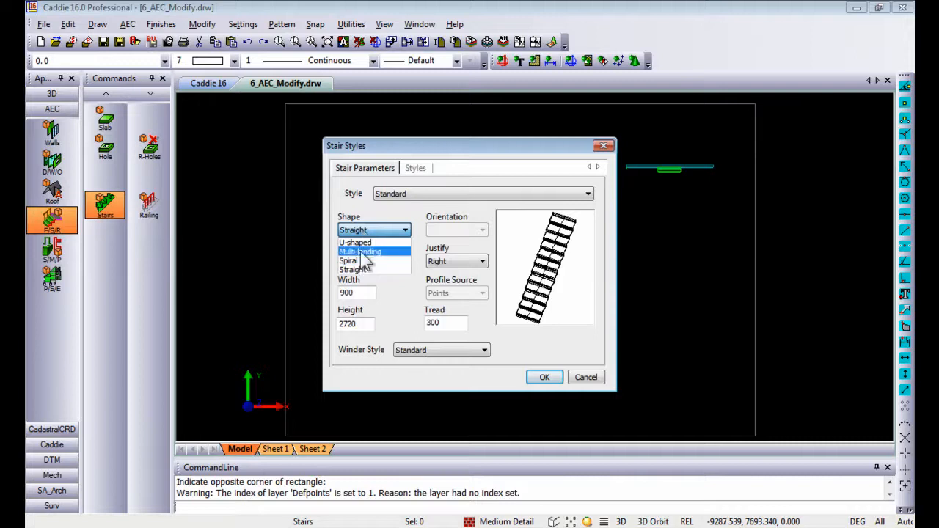
pyautogui.click(349, 260)
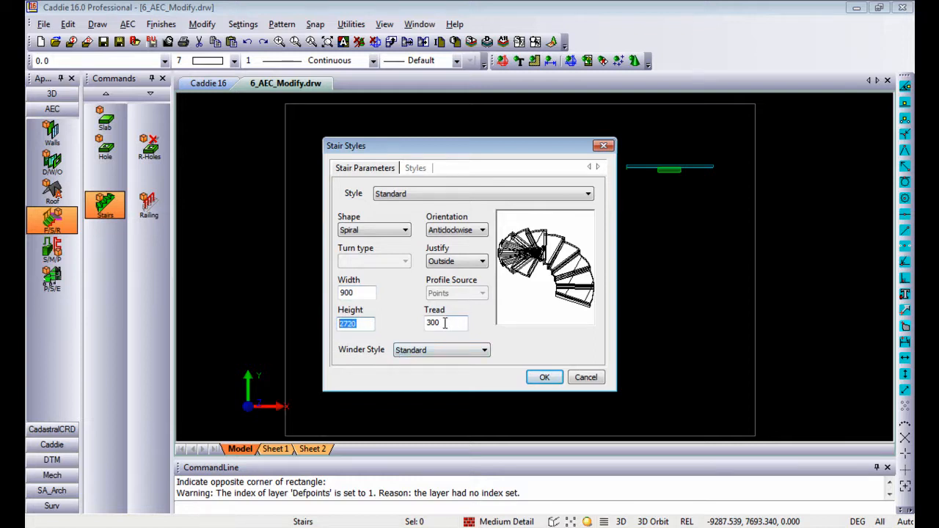
# Accept the spiral stair settings and place the stair with a 1500 radius.
pyautogui.click(544, 377)
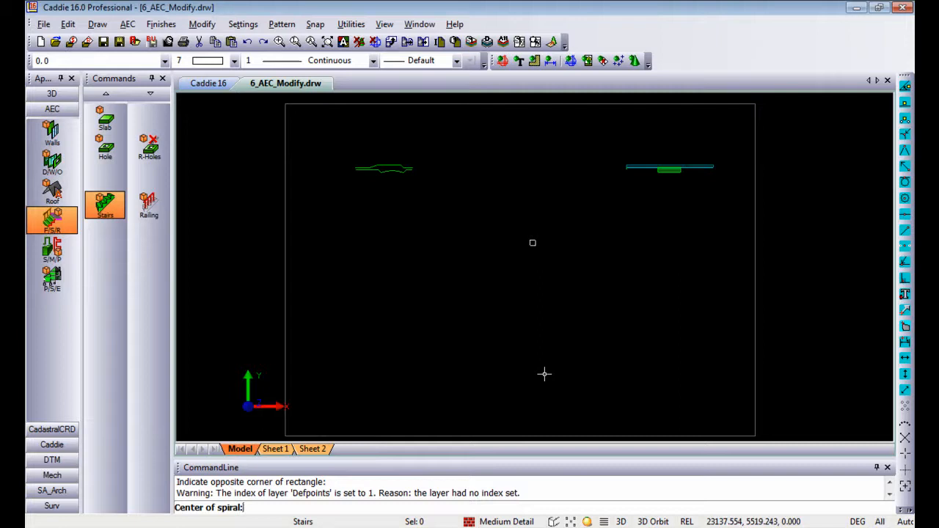
pyautogui.moveTo(395, 339)
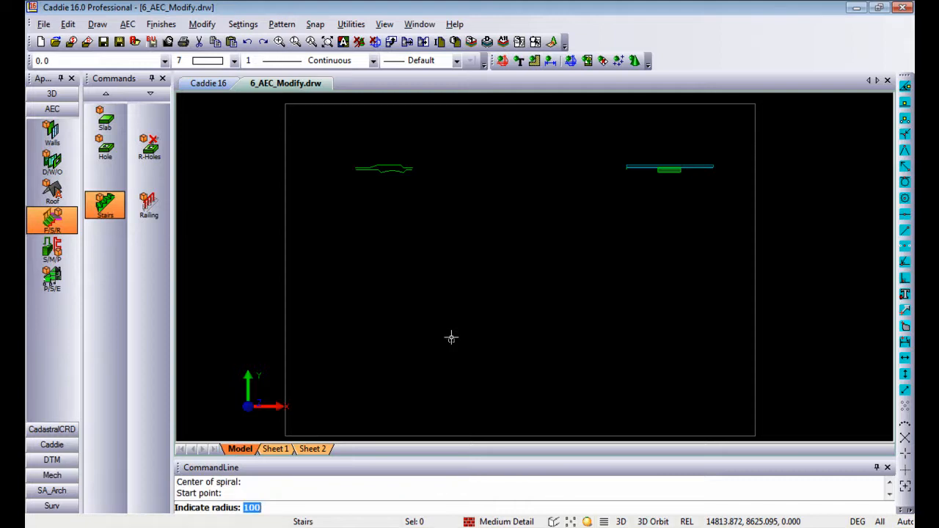
pyautogui.write('150')
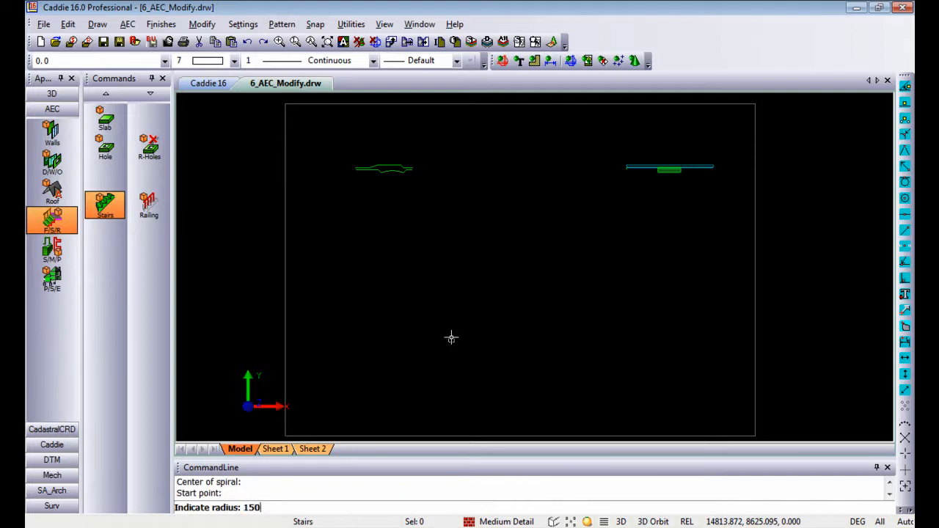
pyautogui.write('0')
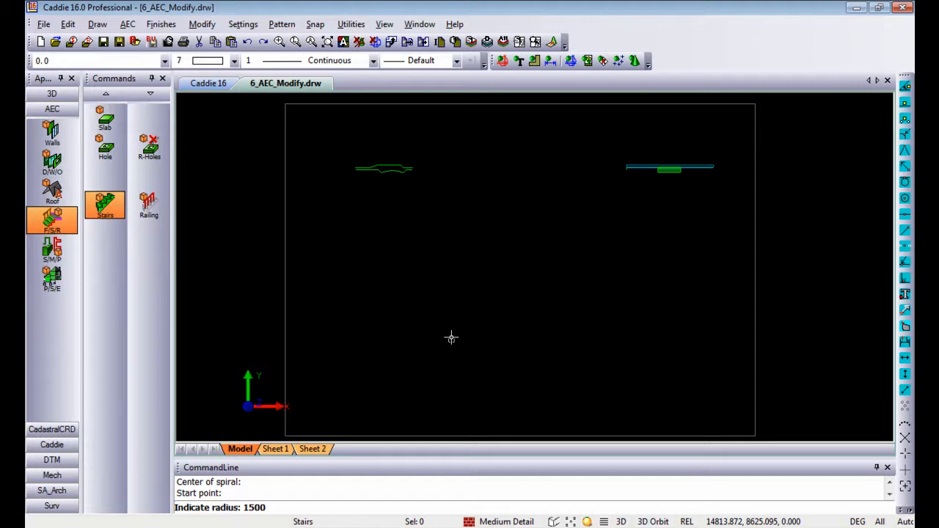
pyautogui.click(451, 339)
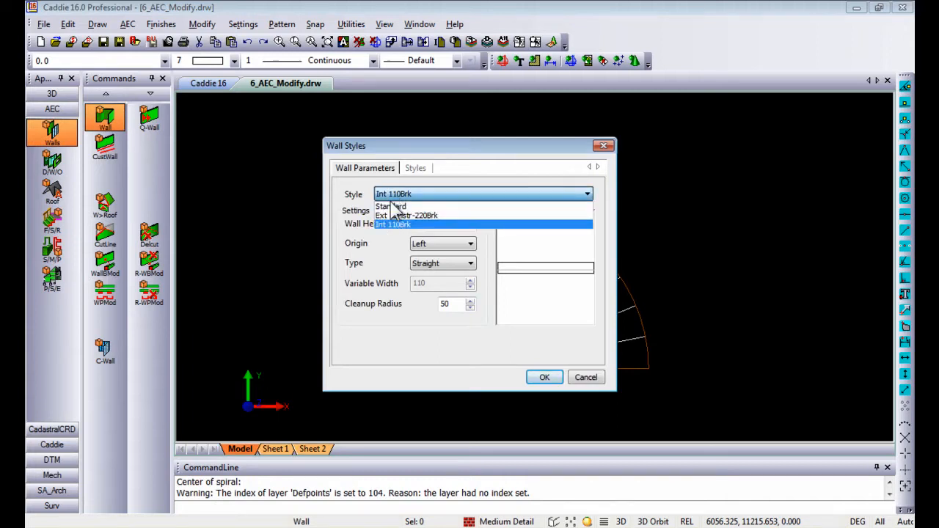
# Pick the Ext 10Plstr-220Brk wall style with Curved type and accept the settings.
pyautogui.click(407, 215)
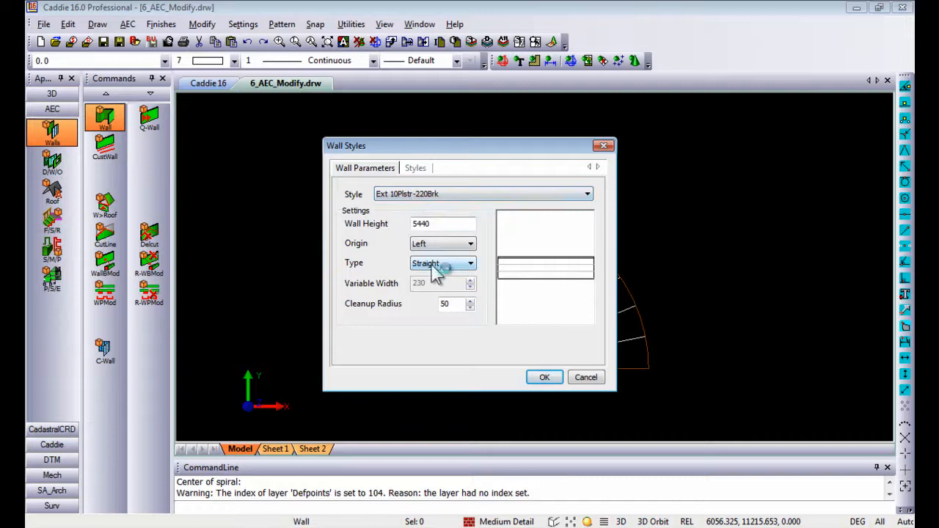
pyautogui.click(469, 262)
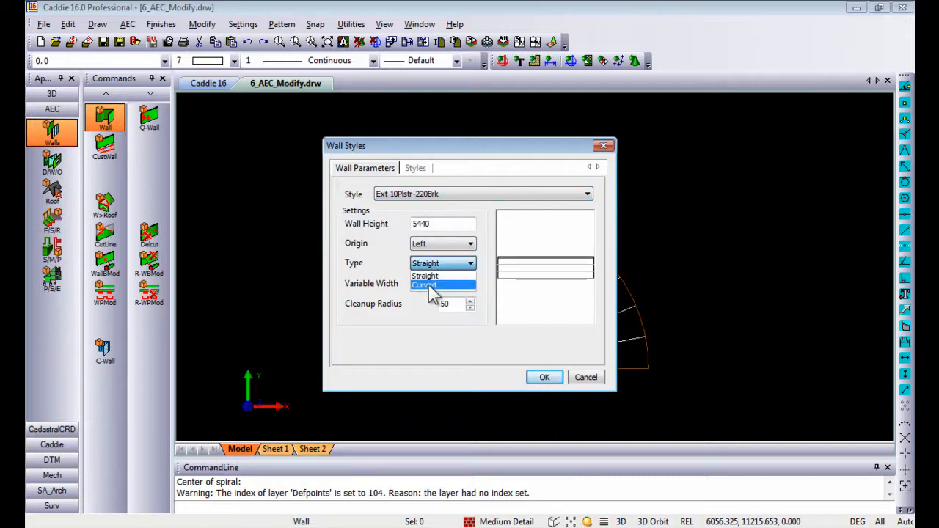
pyautogui.click(423, 285)
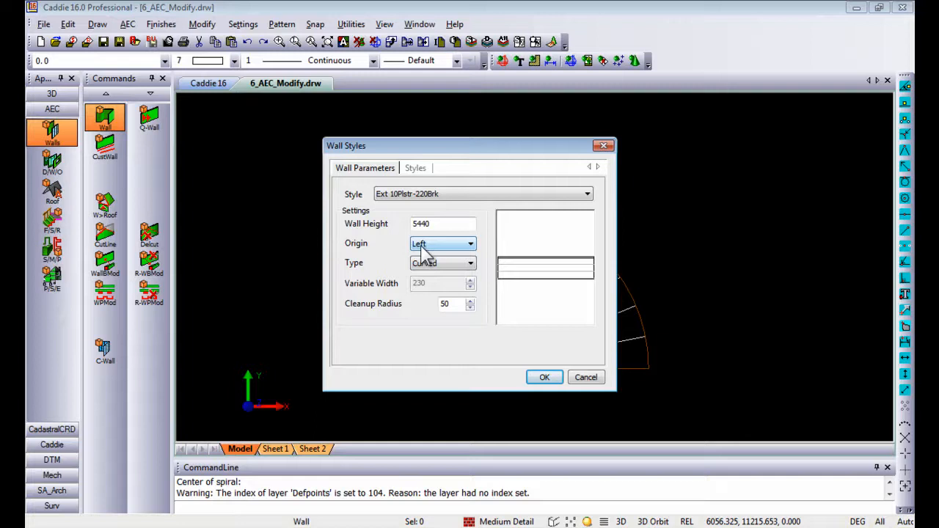
pyautogui.click(544, 376)
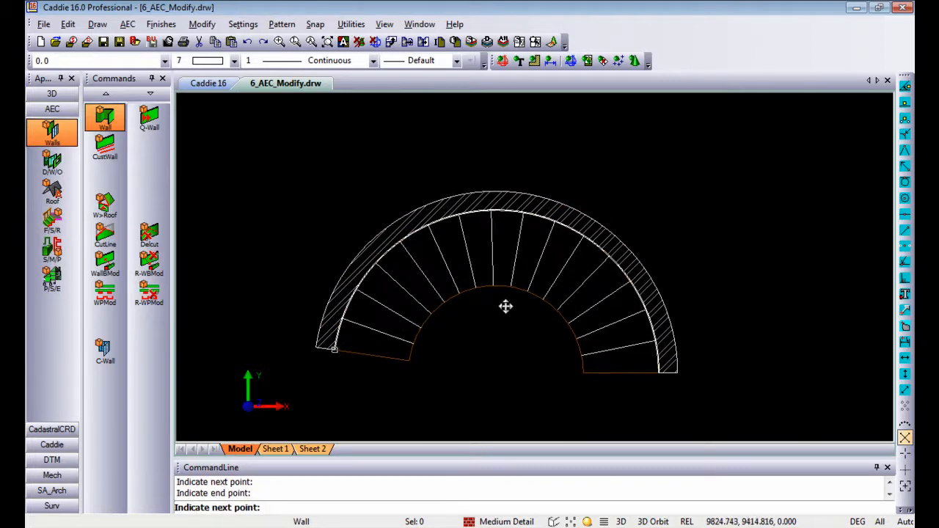
# End the wall command and start a Railing using the From Stairs option.
pyautogui.press('Escape')
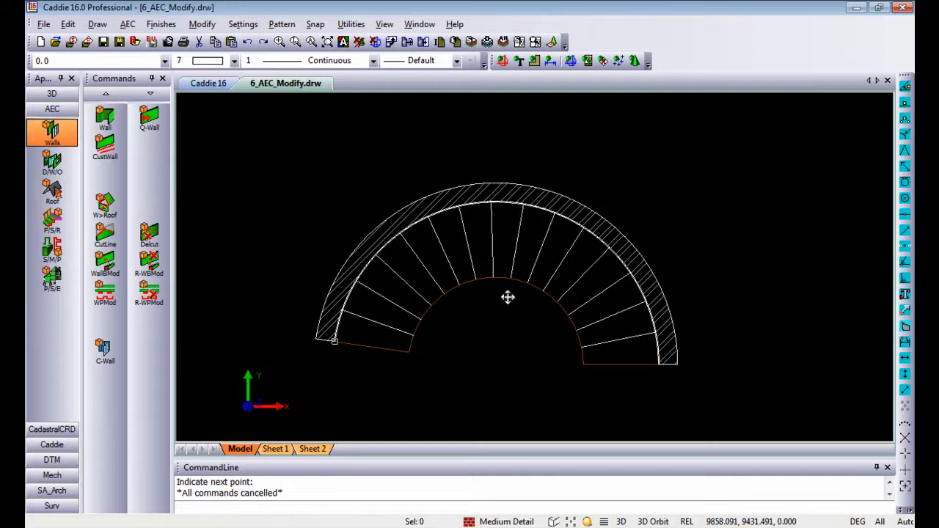
pyautogui.click(52, 221)
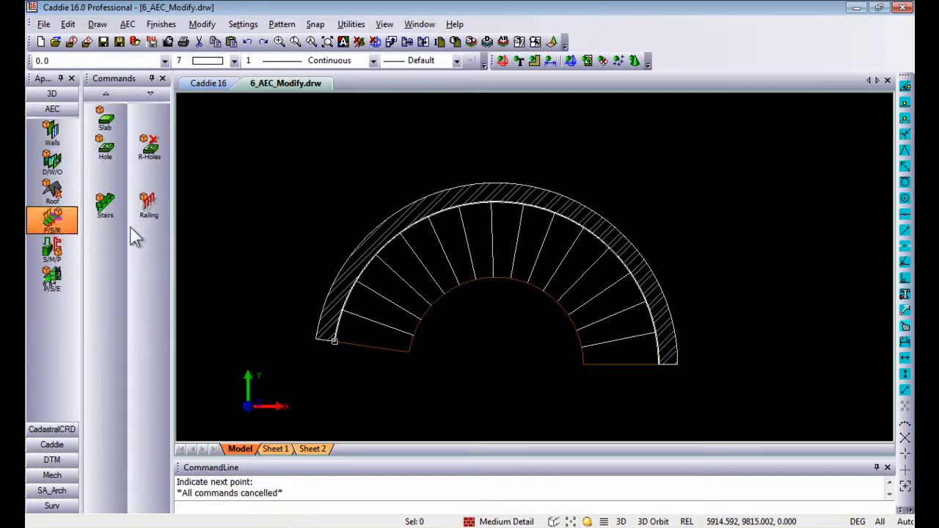
pyautogui.click(149, 206)
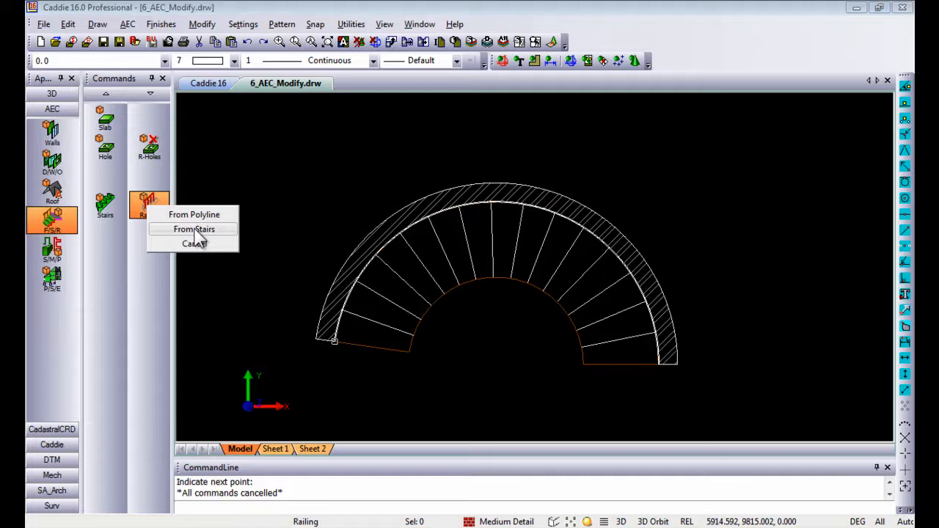
pyautogui.moveTo(224, 243)
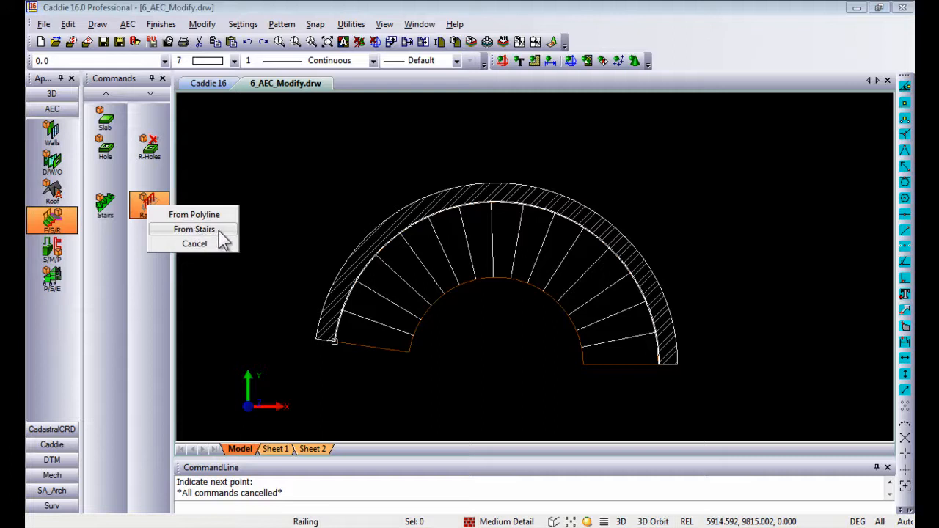
pyautogui.click(194, 229)
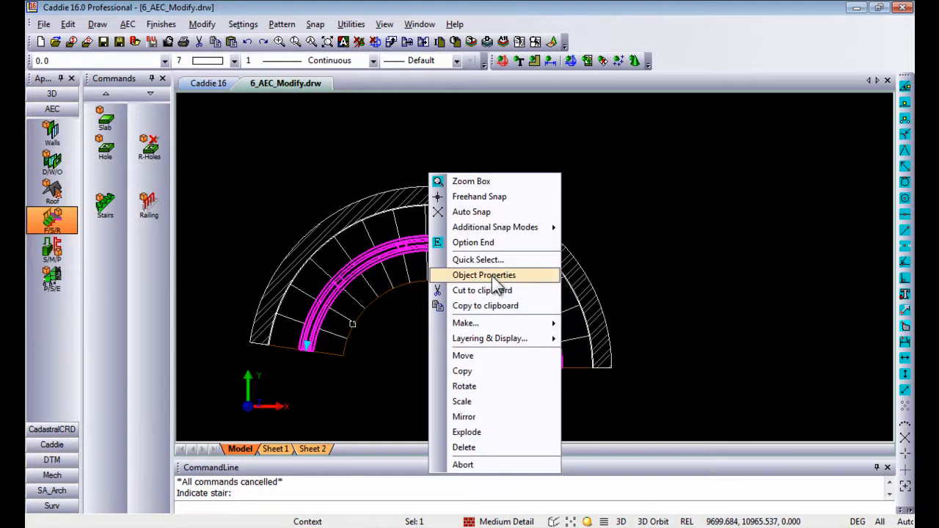
# Set the railing's Anchor side offset to 75 and close Object Properties.
pyautogui.click(484, 274)
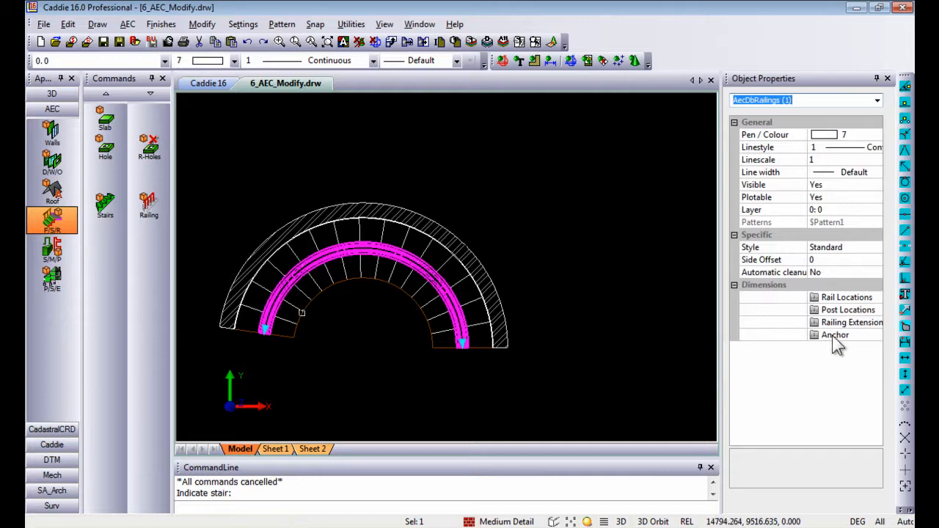
pyautogui.click(835, 334)
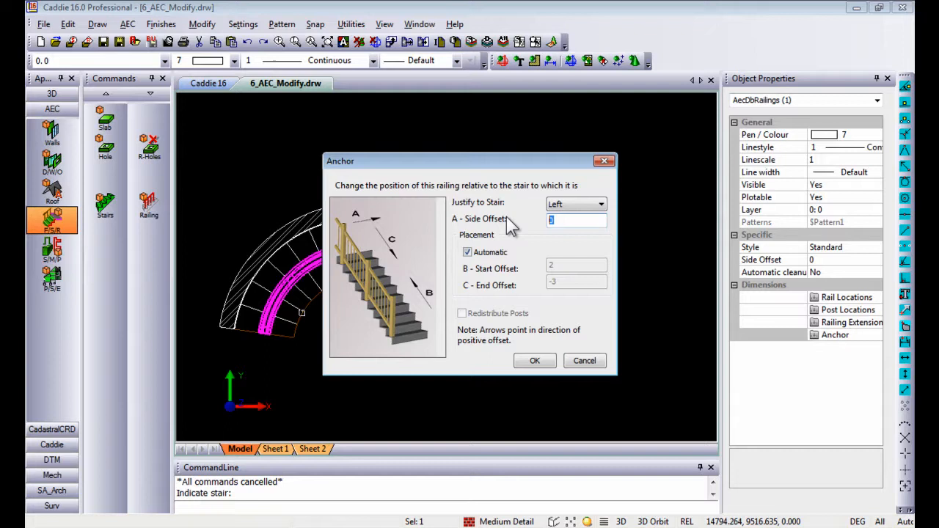
pyautogui.write('75')
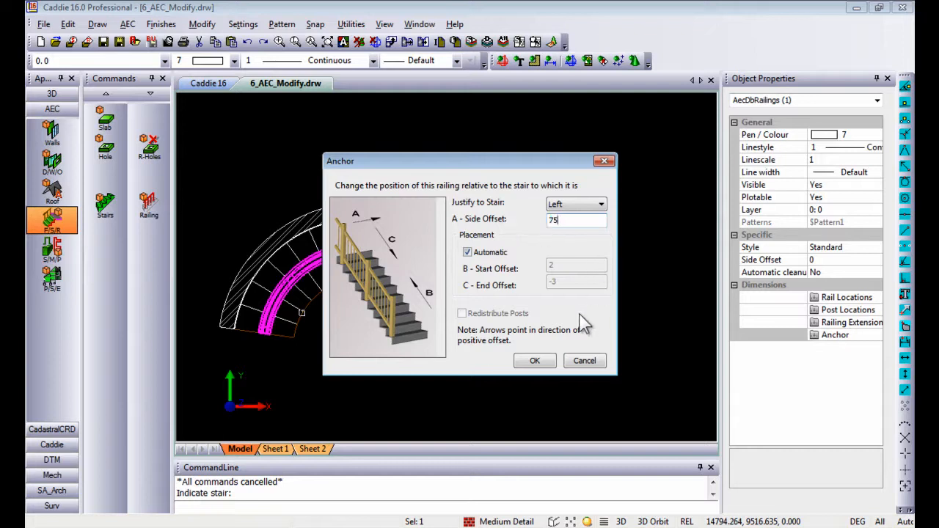
pyautogui.click(535, 360)
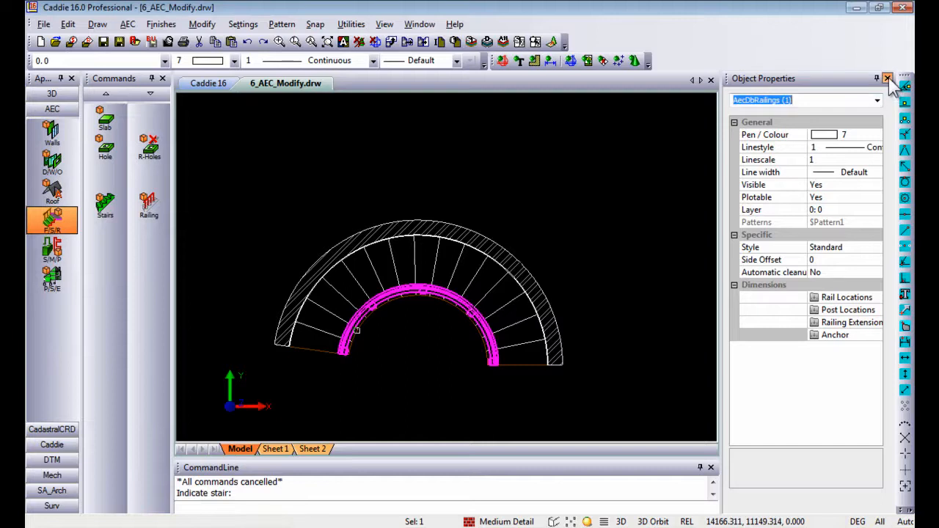
pyautogui.click(888, 78)
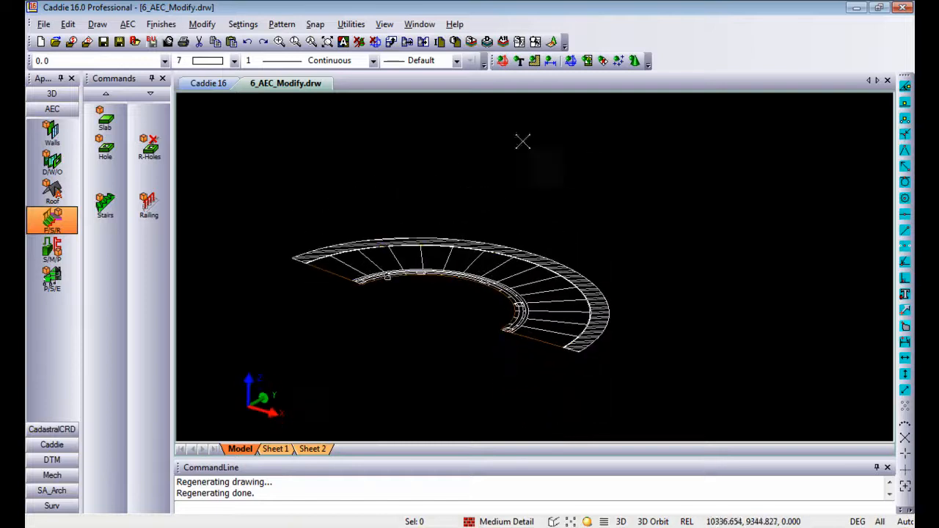
# Orbit the plan into a tilted 3D view looking into the stair and wall.
pyautogui.moveTo(522, 142); pyautogui.dragTo(482, 293)
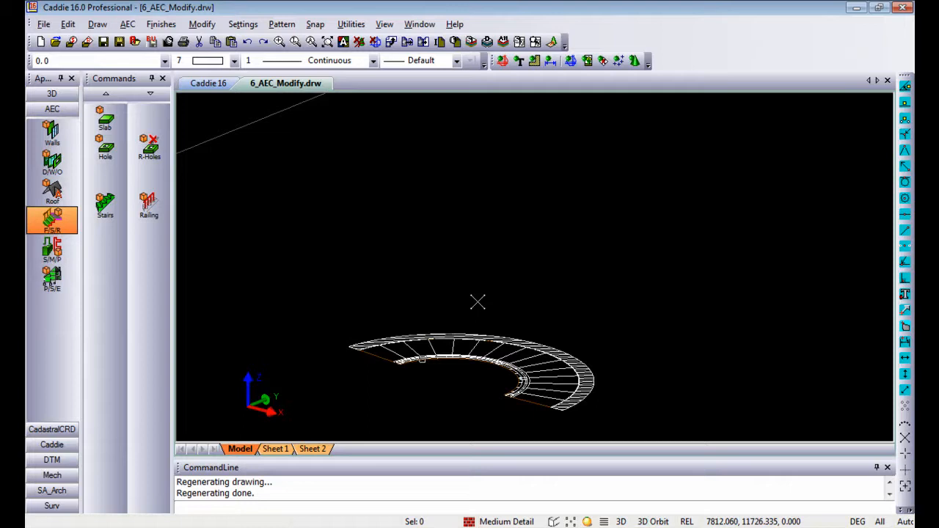
pyautogui.moveTo(504, 334)
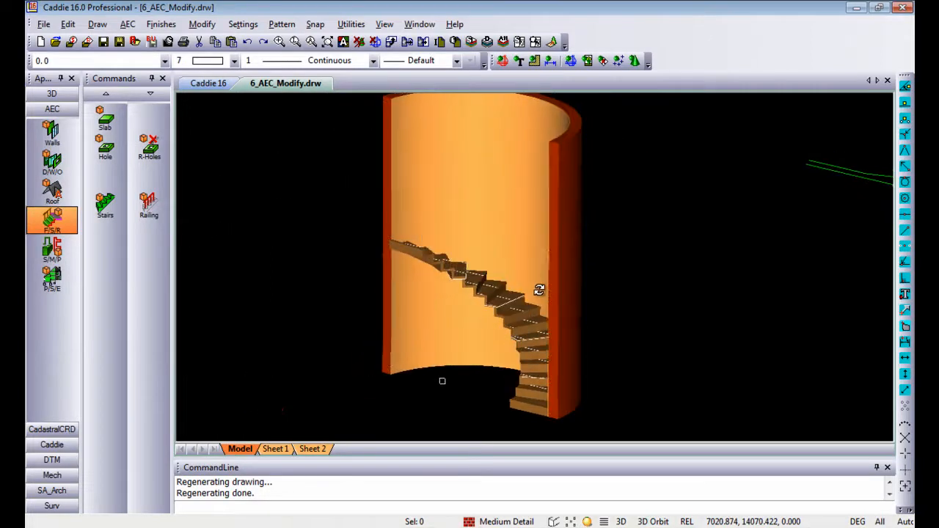
pyautogui.moveTo(539, 290); pyautogui.dragTo(522, 266)
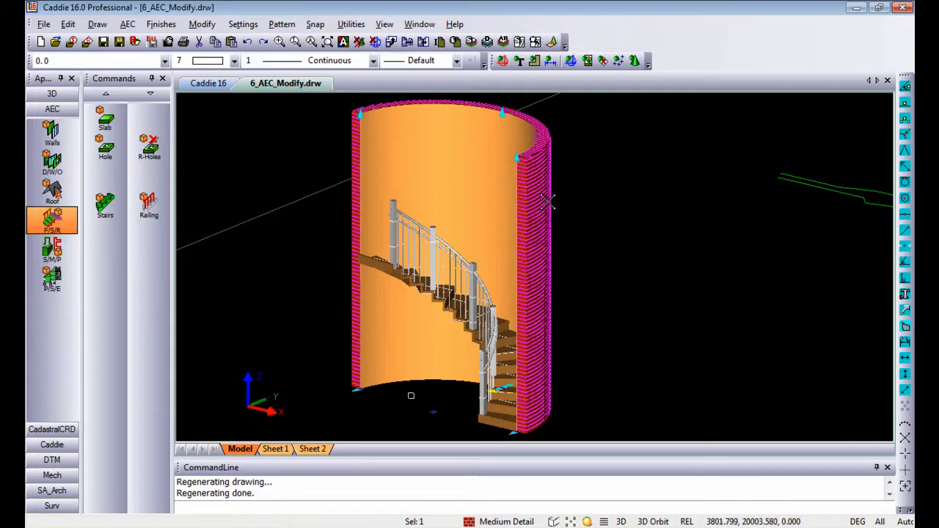
# Enter 4000 as the curved wall's Height in its Object Properties.
pyautogui.rightClick(546, 204)
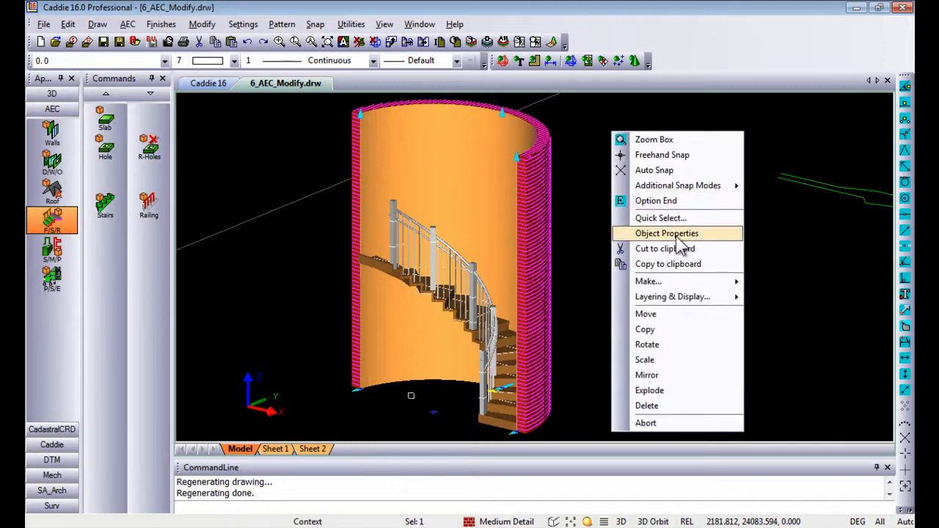
pyautogui.click(666, 234)
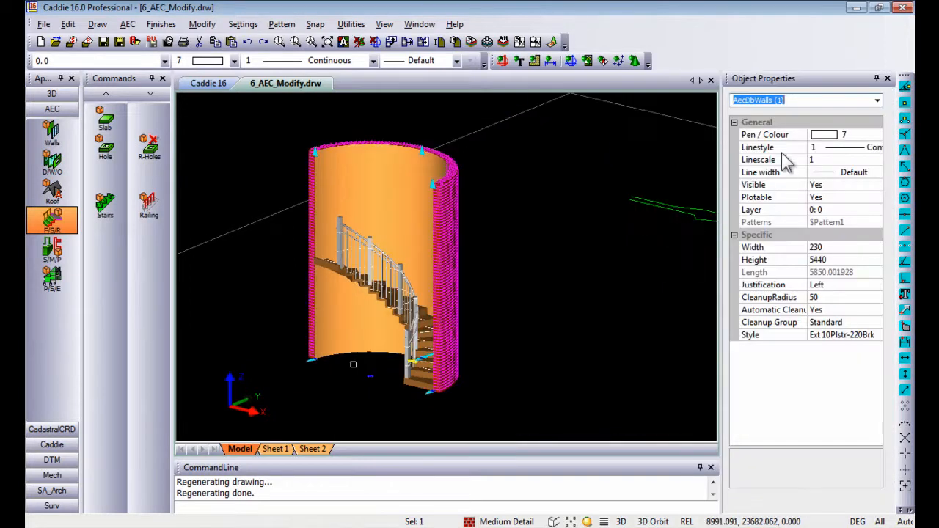
pyautogui.click(755, 260)
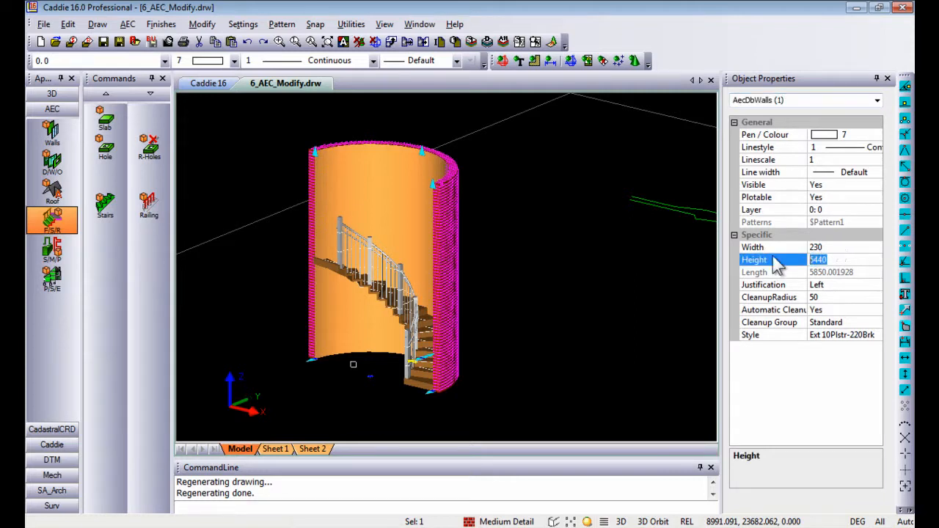
pyautogui.write('4000')
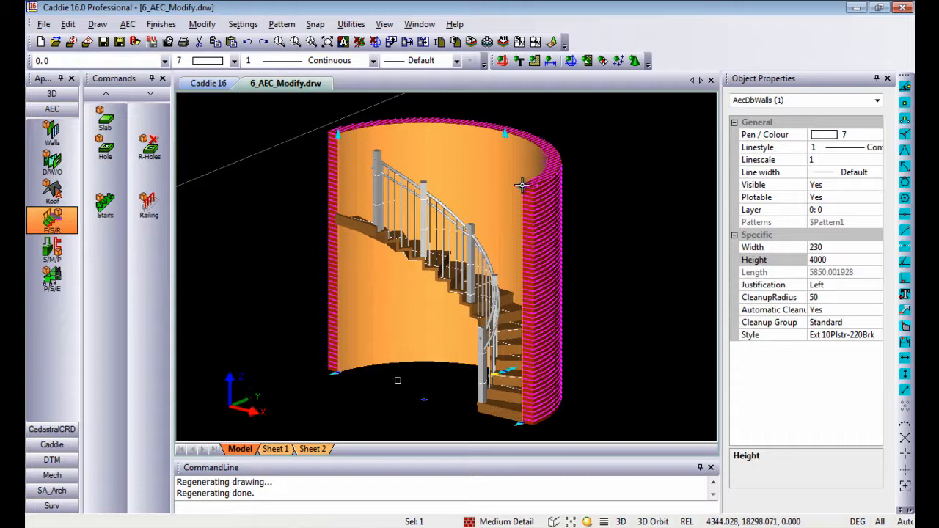
pyautogui.moveTo(534, 214)
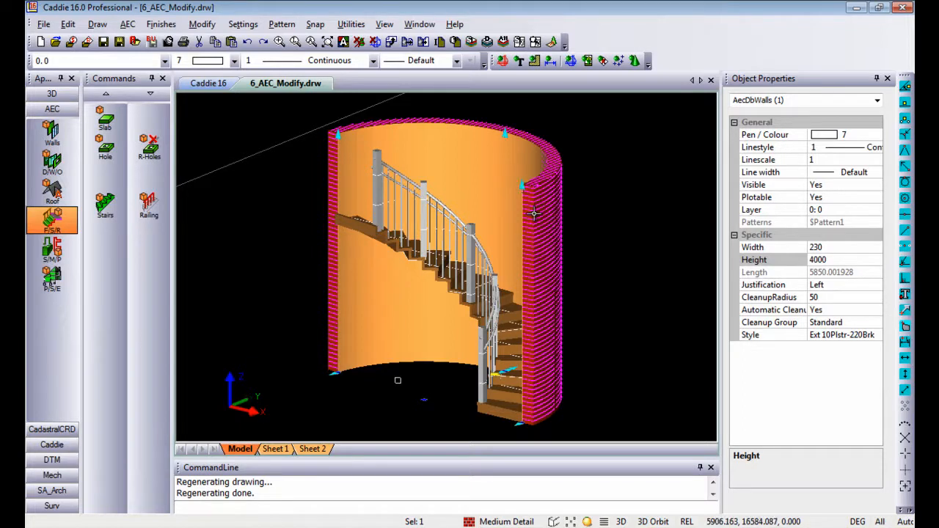
# Drag a grip on the curved wall to a new point to flatten the arc.
pyautogui.click(535, 215)
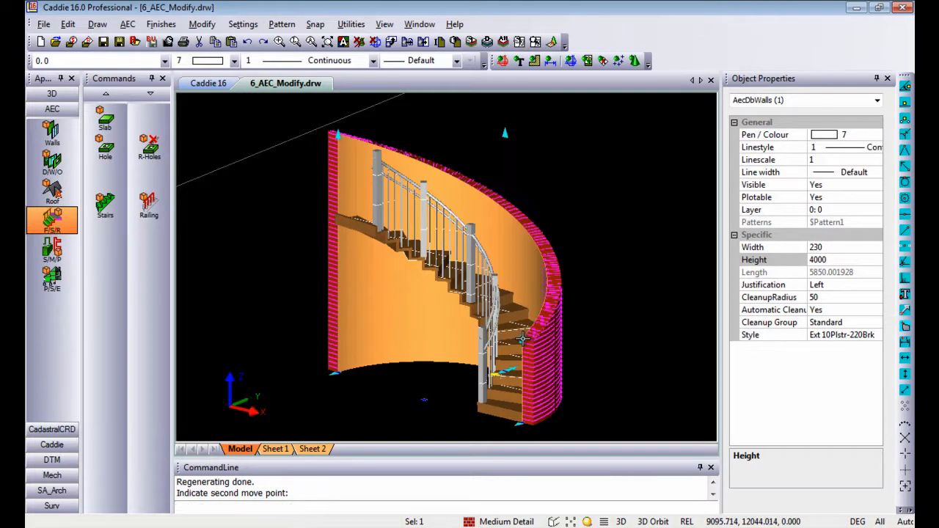
pyautogui.moveTo(521, 338); pyautogui.dragTo(370, 302)
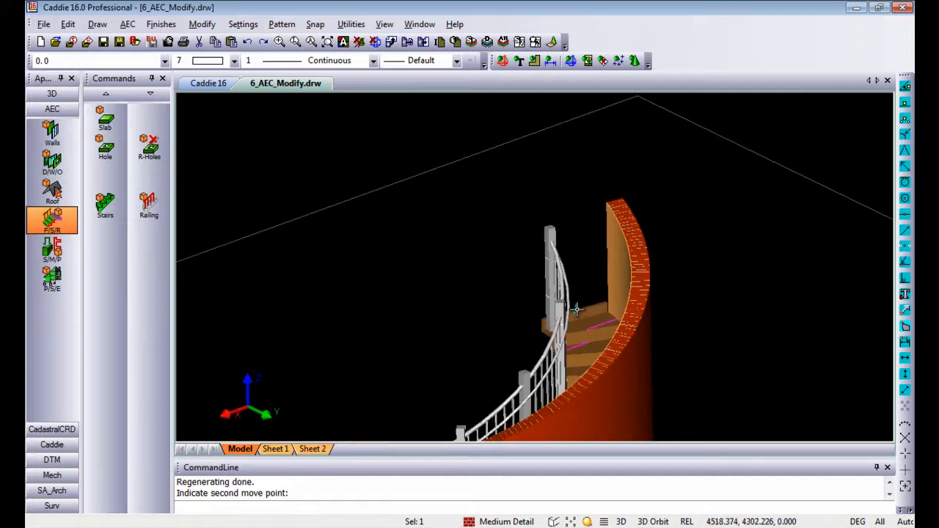
pyautogui.moveTo(576, 201)
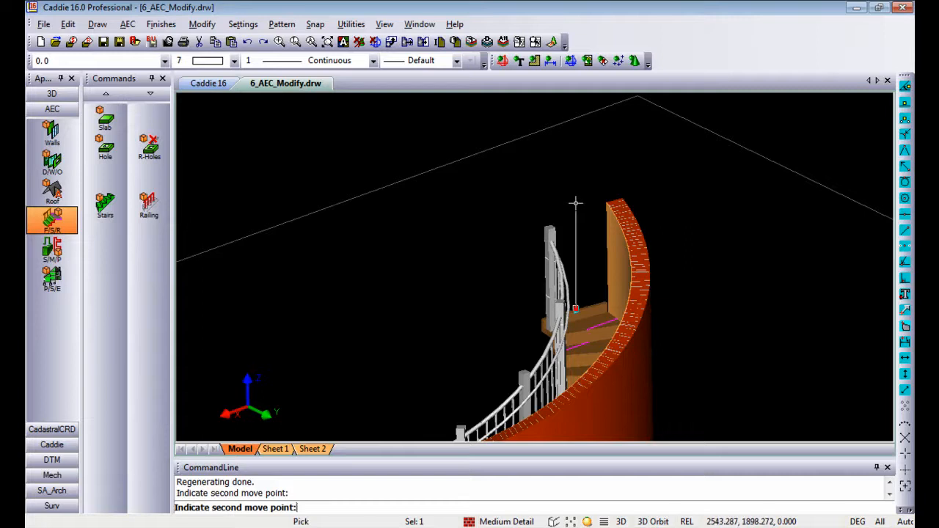